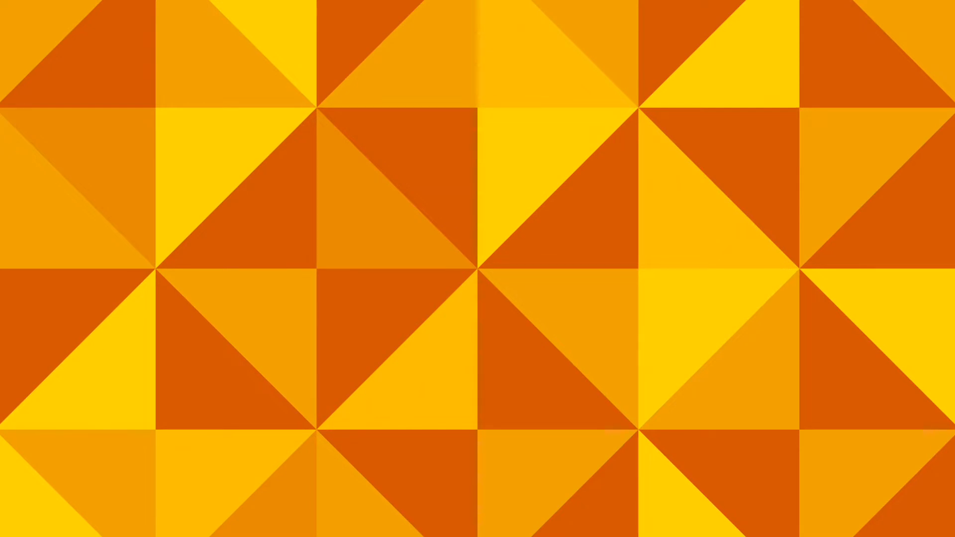
- Wire stick Nodons to the Person's Forward and Left/Right ports and a Button to Jump
left_click(372, 478)
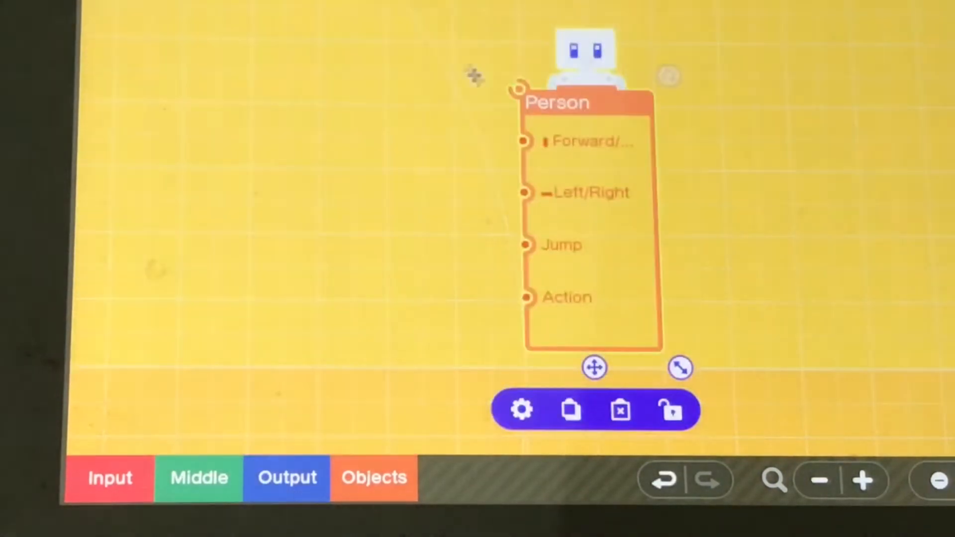
mouse_move(372, 223)
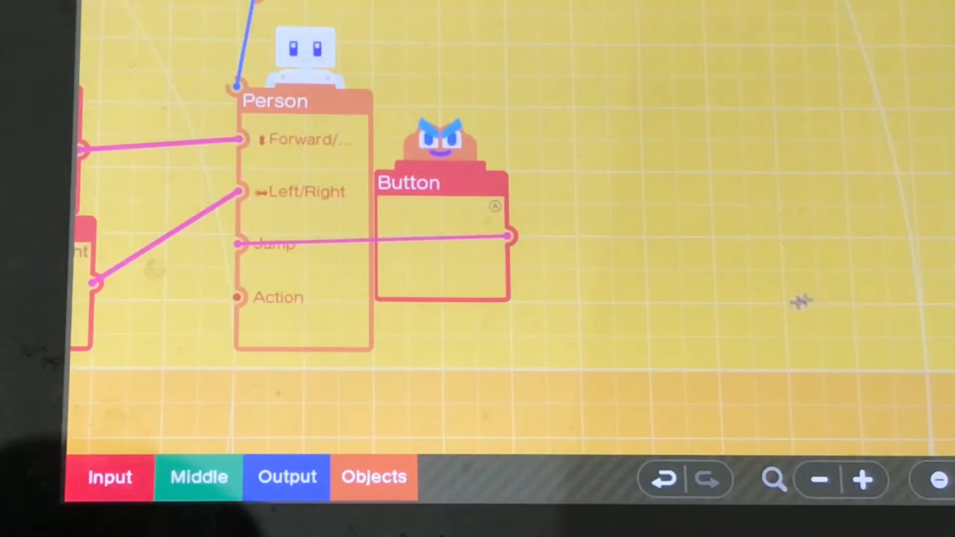
- Add a Button Press Nodon and a sphere-launching Launch Object Nodon, connecting them
left_click(109, 477)
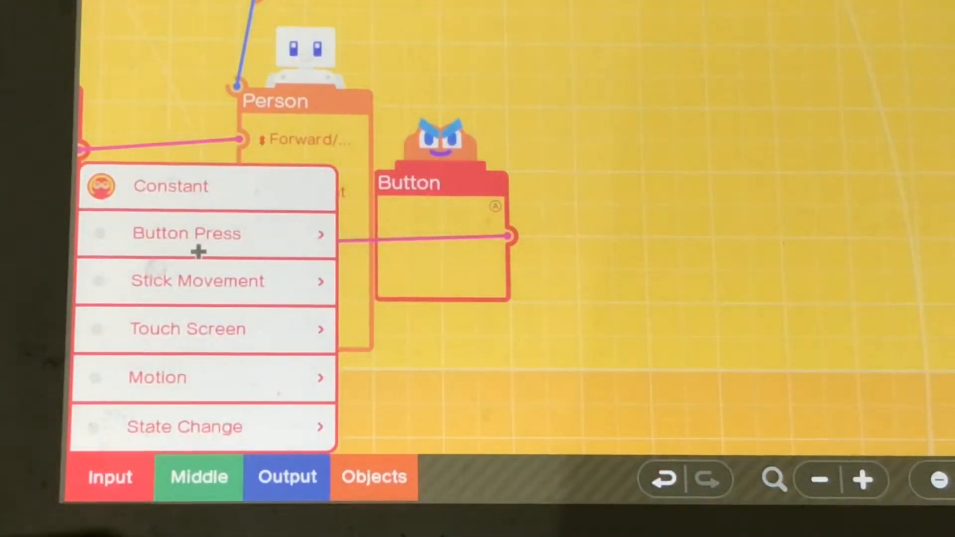
left_click(185, 233)
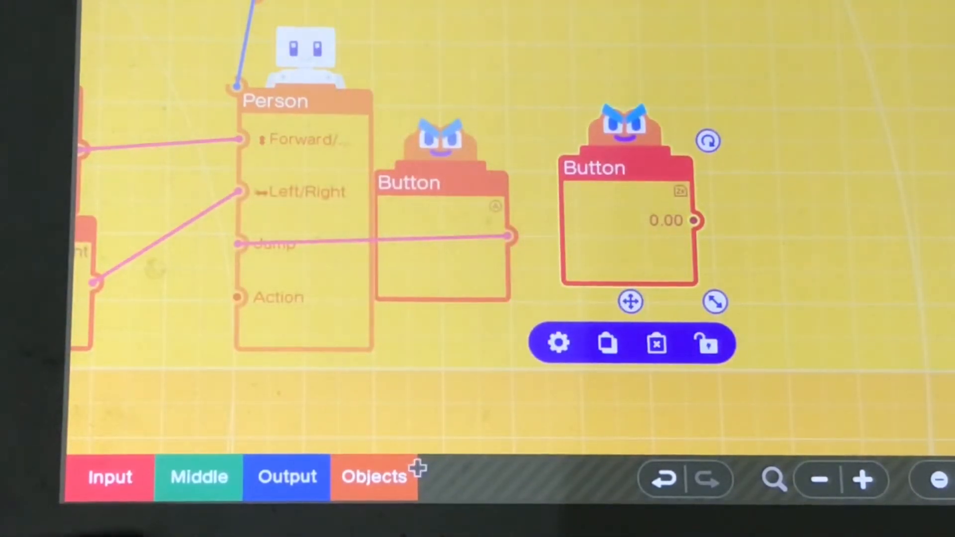
left_click(374, 476)
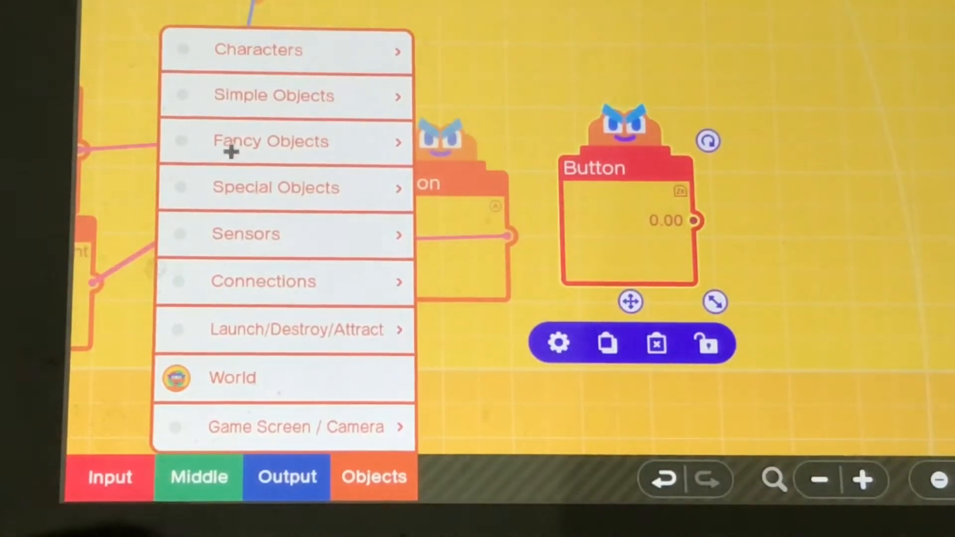
mouse_move(255, 322)
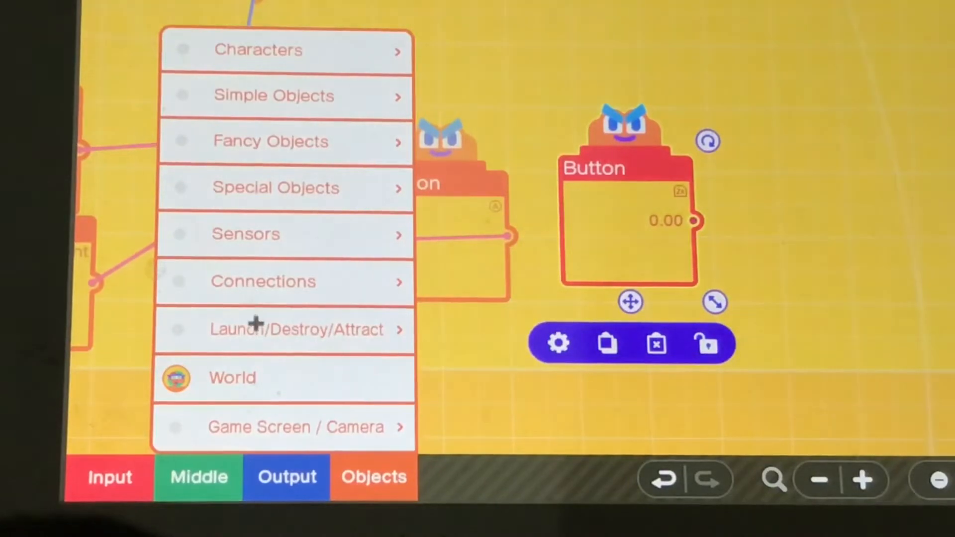
left_click(283, 329)
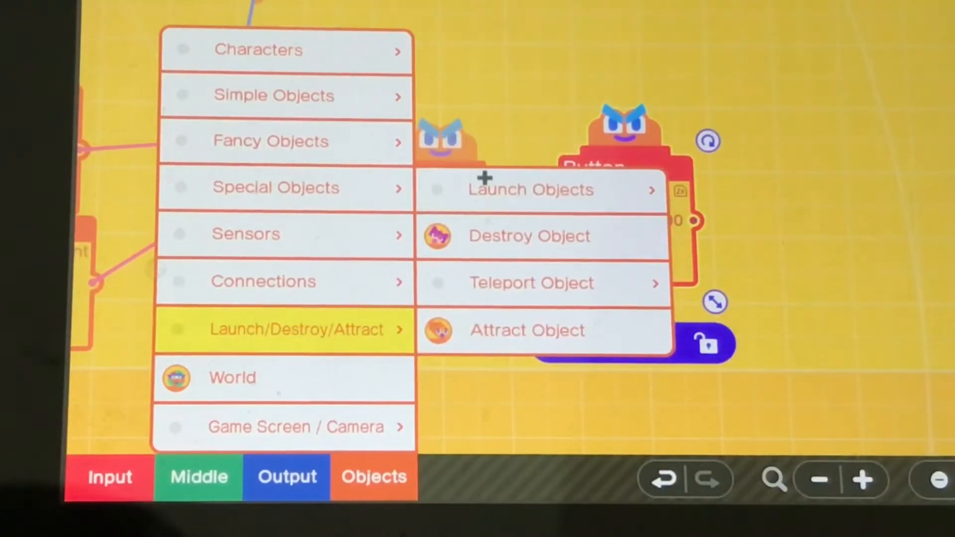
left_click(530, 189)
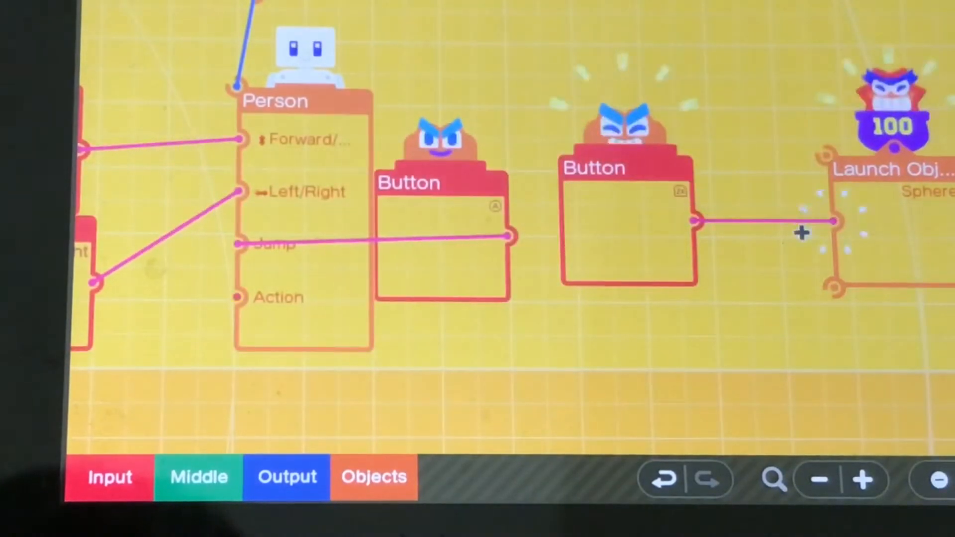
- Connect the Person's Action port to the second Button and link the Person to the sphere launcher
left_click(890, 231)
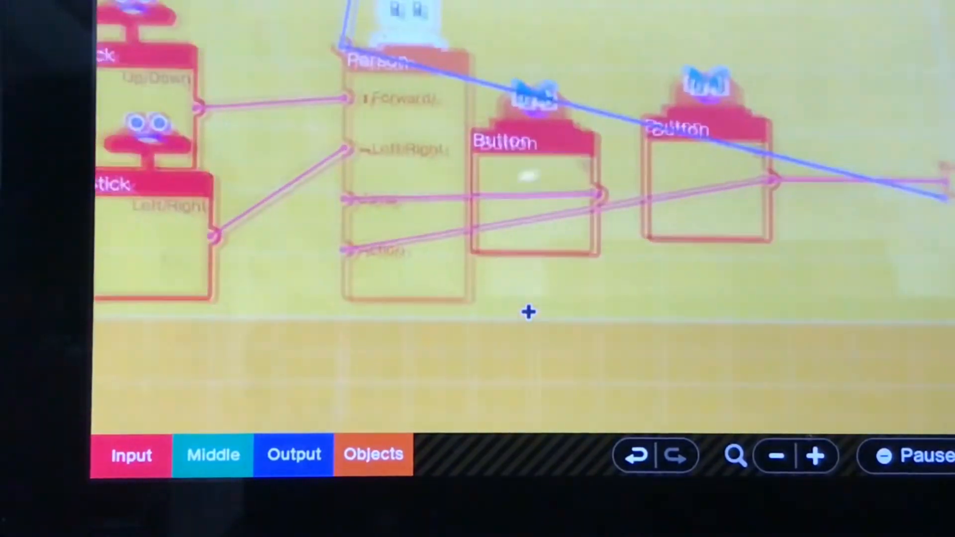
- Add a third Button feeding a box-launching Launch Object Nodon linked from the Person
scroll("down", 3)
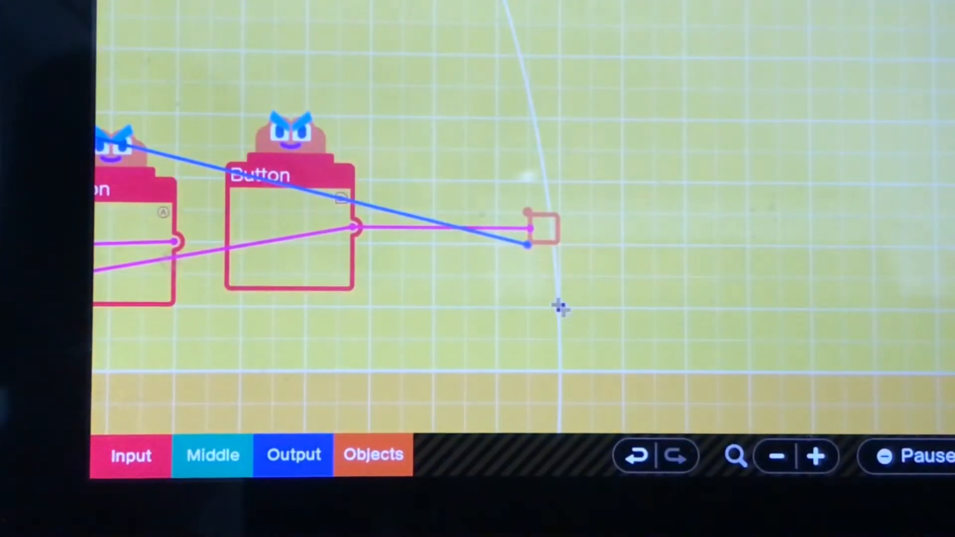
left_click(542, 230)
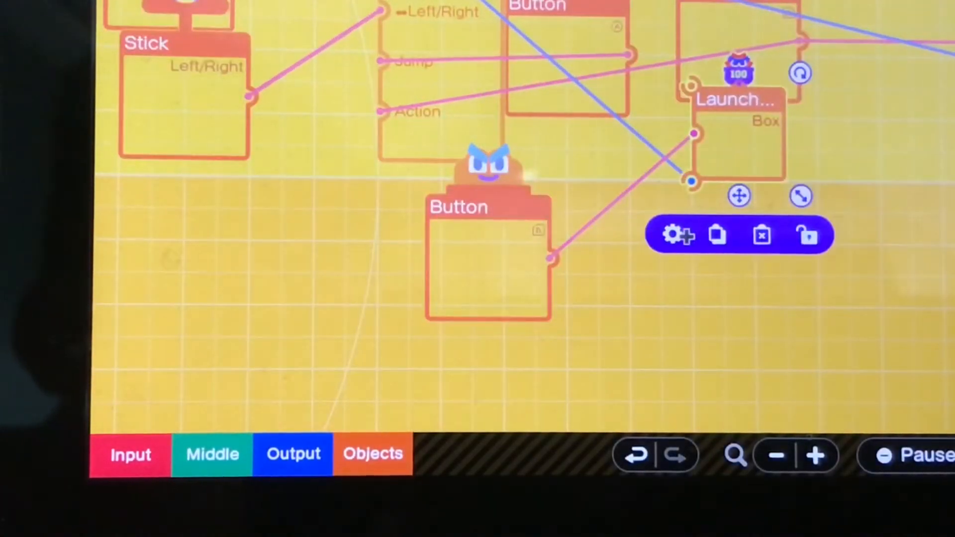
- Set the box launcher's direction to Z− for solid, yellow, zero-gravity boxes
left_click(674, 235)
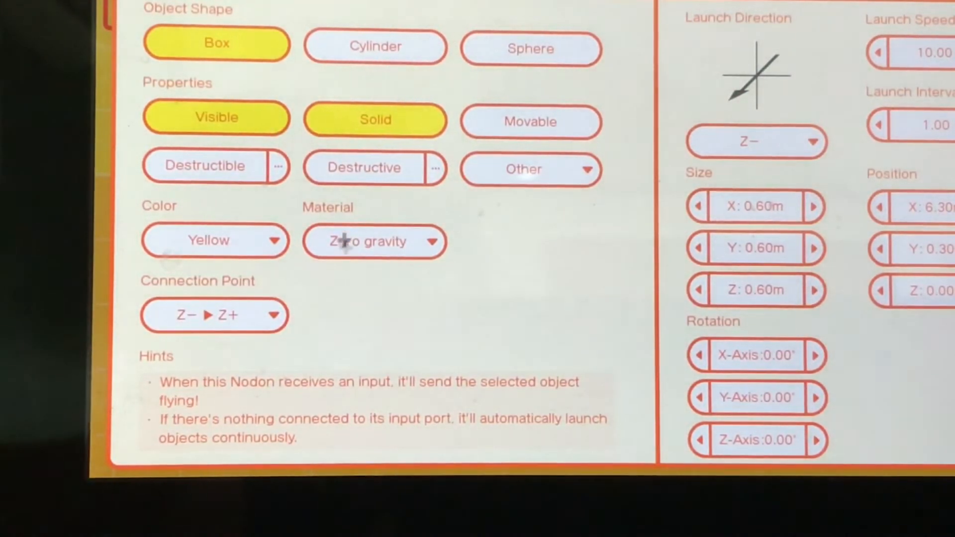
mouse_move(605, 106)
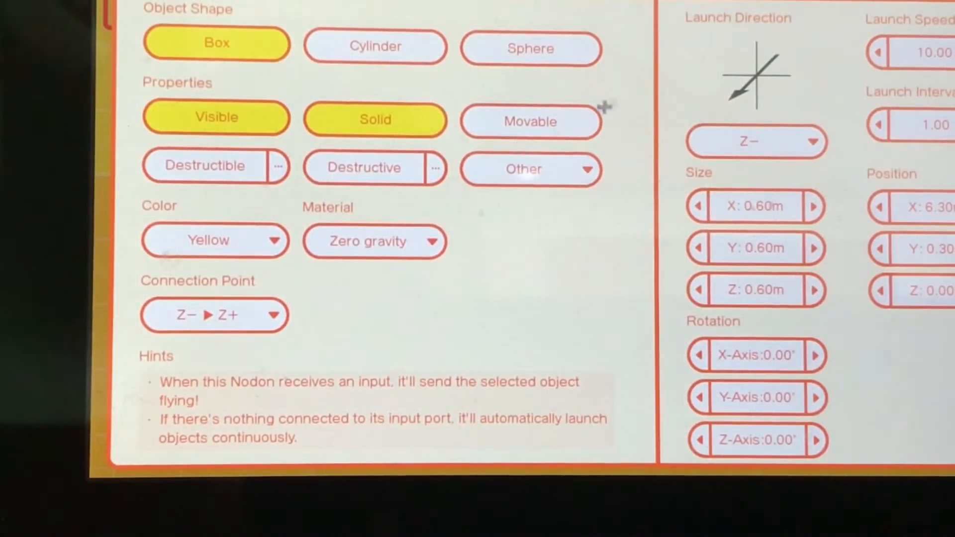
left_click(755, 141)
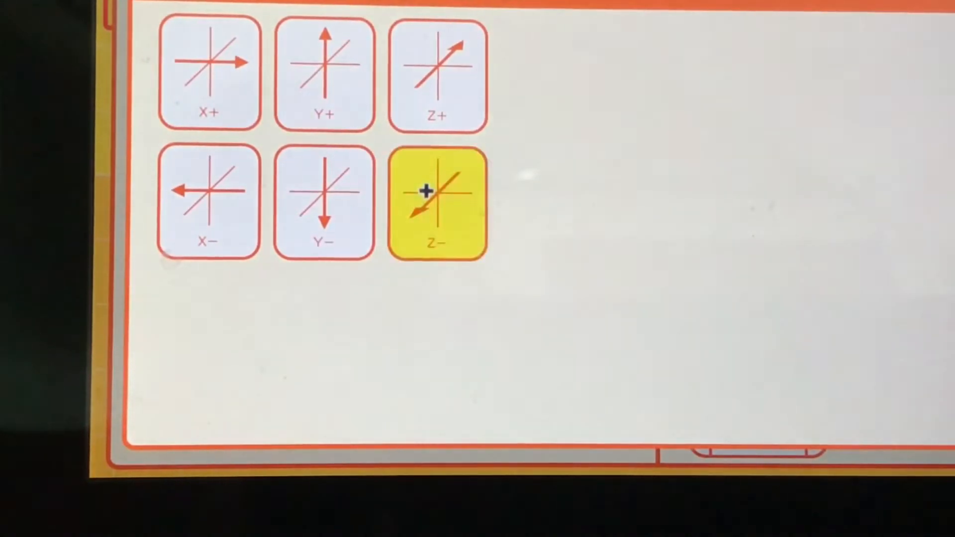
left_click(436, 204)
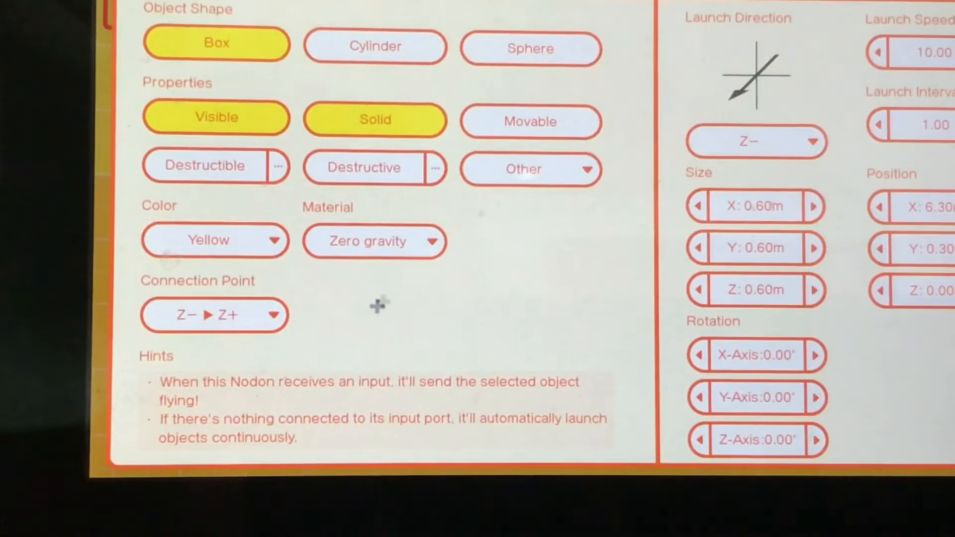
left_click(214, 315)
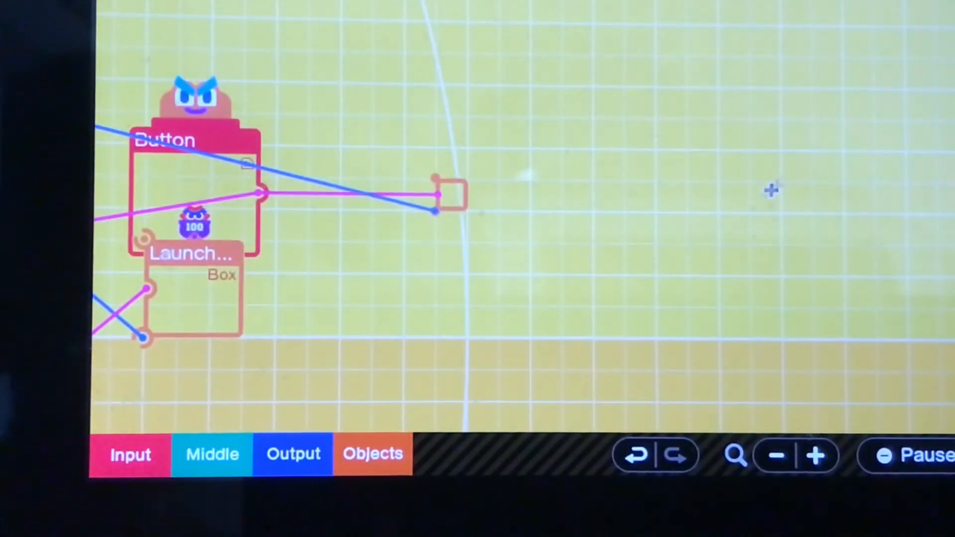
- Place a second Person character Nodon to the right of the box launcher
left_click(372, 453)
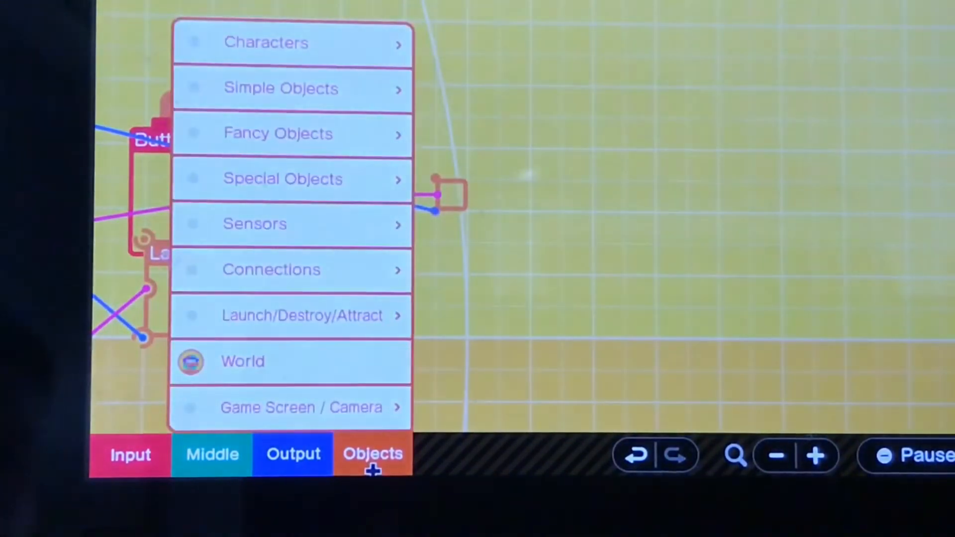
left_click(290, 41)
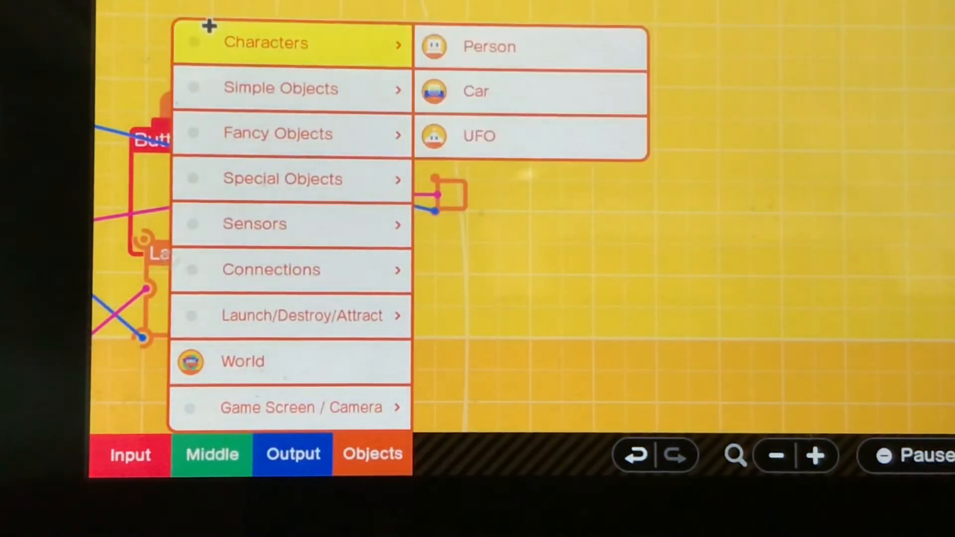
left_click(489, 46)
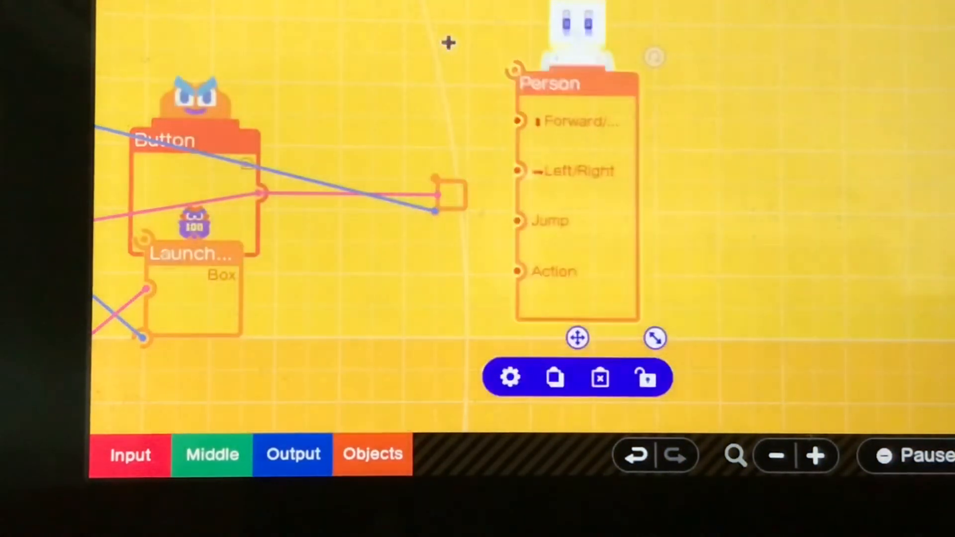